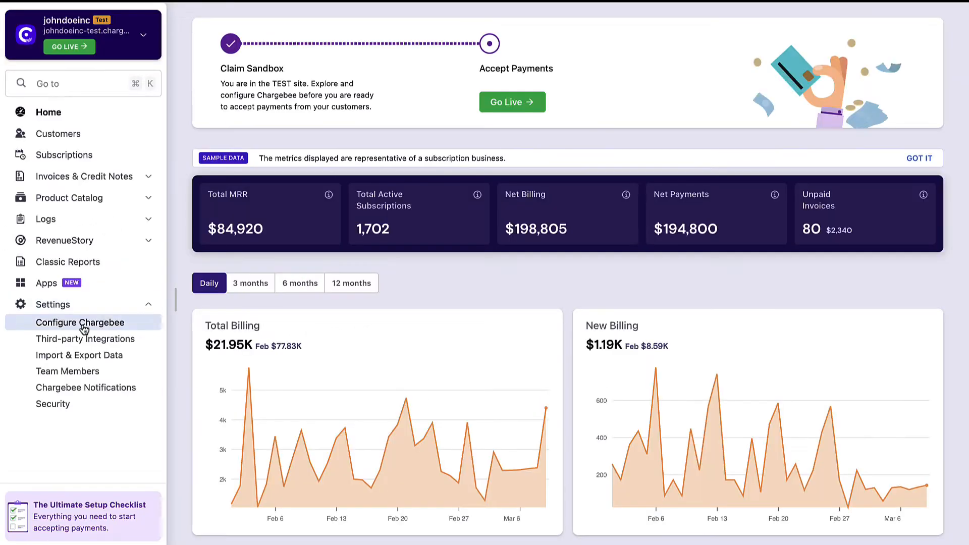
Bring up the business profile's organization address form and dismiss it without saving
{"action": "left_click", "coordinate": [81, 322]}
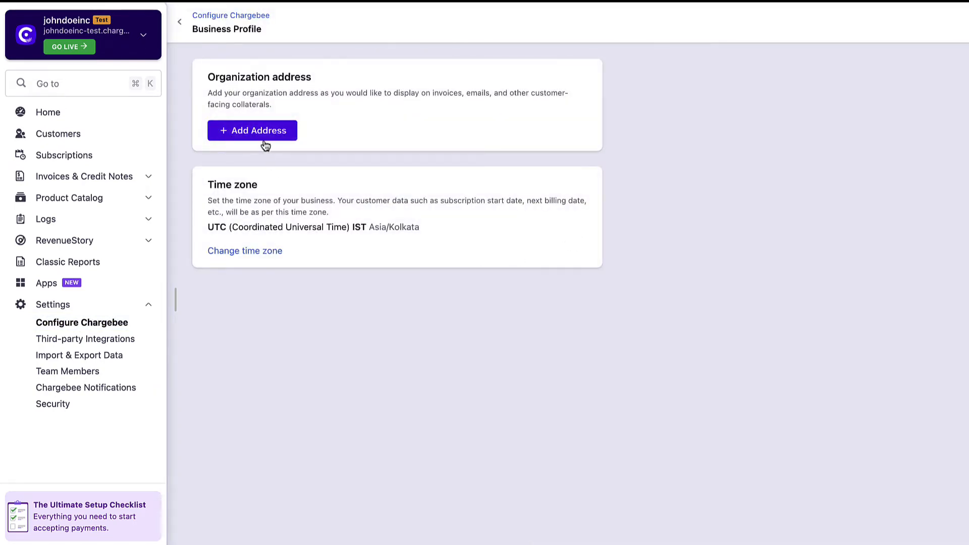
{"action": "left_click", "coordinate": [252, 130]}
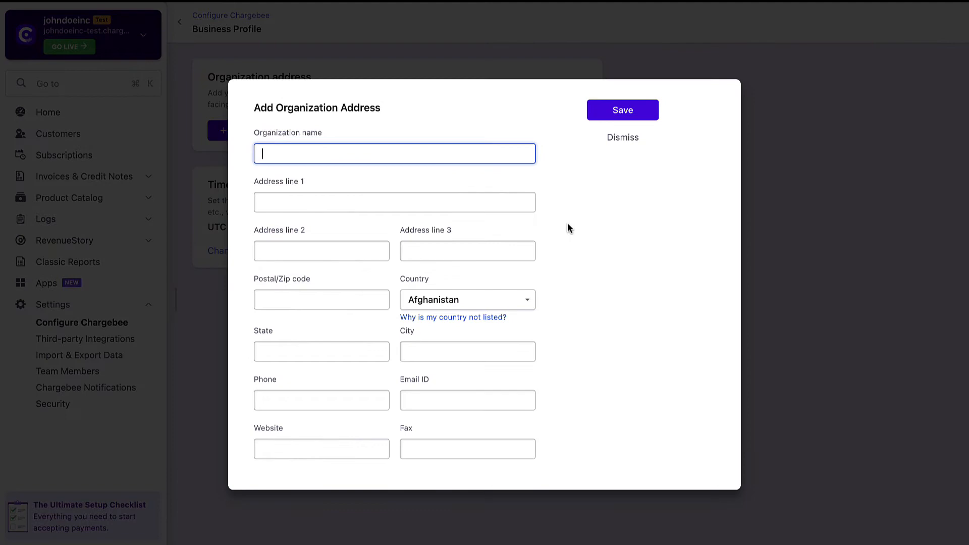
{"action": "left_click", "coordinate": [622, 137]}
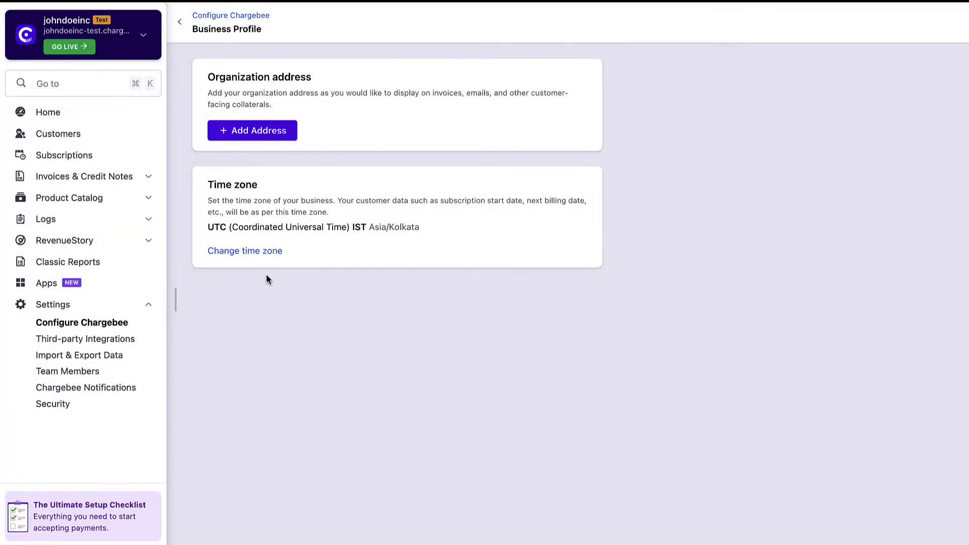
Confirm Asia/Kolkata (IST) as the site's time zone
{"action": "left_click", "coordinate": [244, 250]}
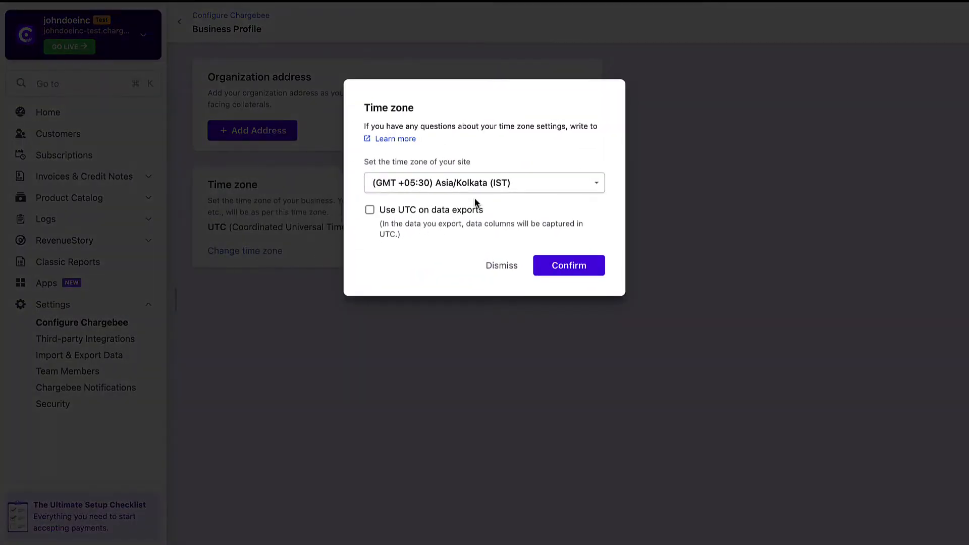
{"action": "left_click", "coordinate": [483, 183]}
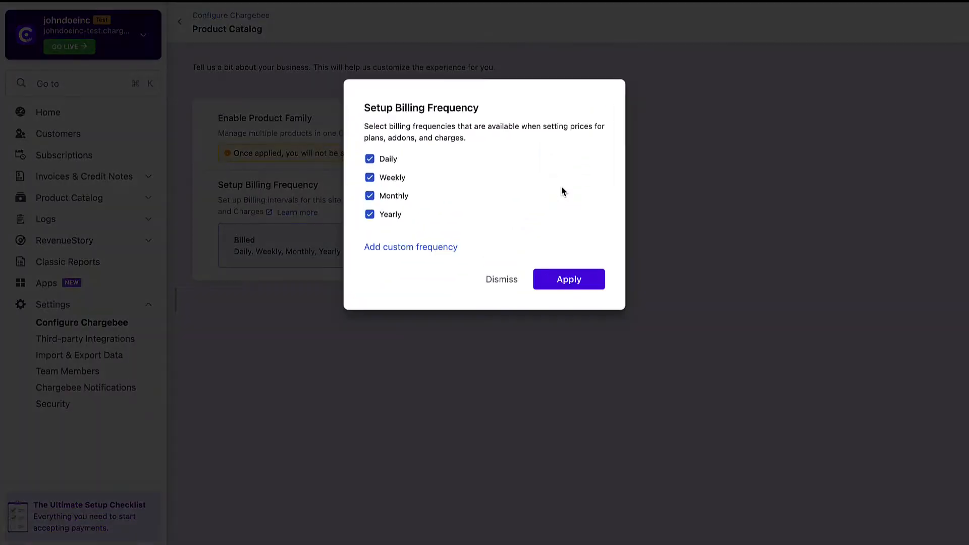
{"action": "mouse_move", "coordinate": [414, 162]}
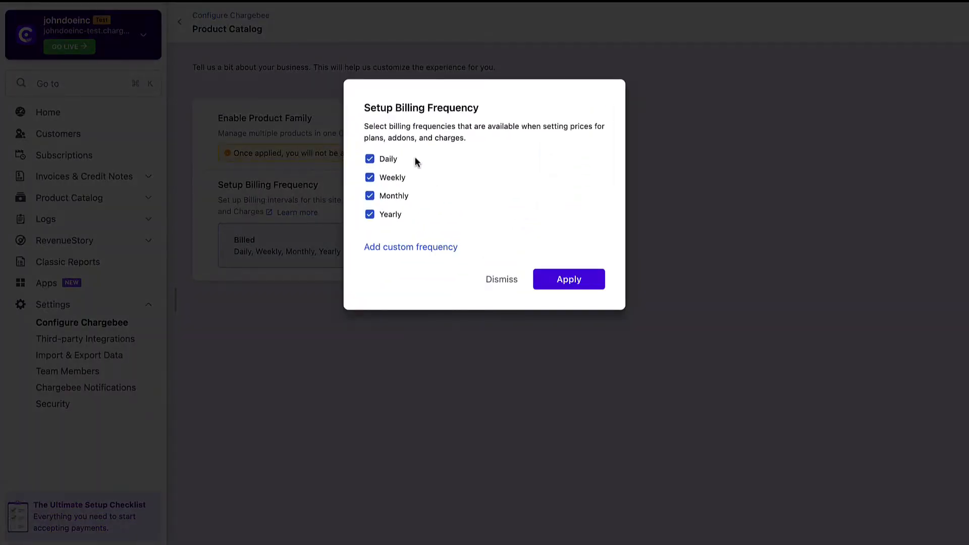
{"action": "mouse_move", "coordinate": [412, 219]}
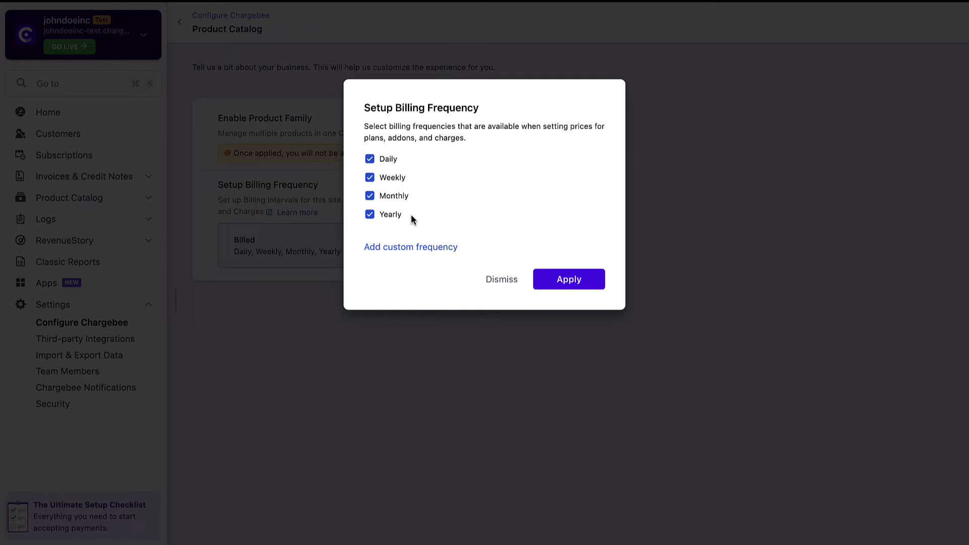
Try adding a custom billing frequency, then apply Daily, Weekly, Monthly and Yearly
{"action": "left_click", "coordinate": [411, 246]}
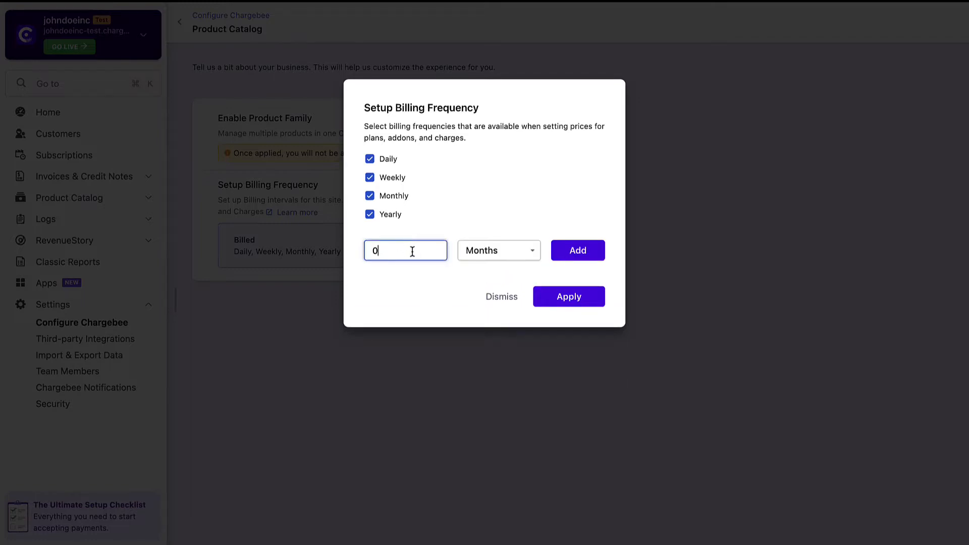
{"action": "left_click", "coordinate": [498, 250]}
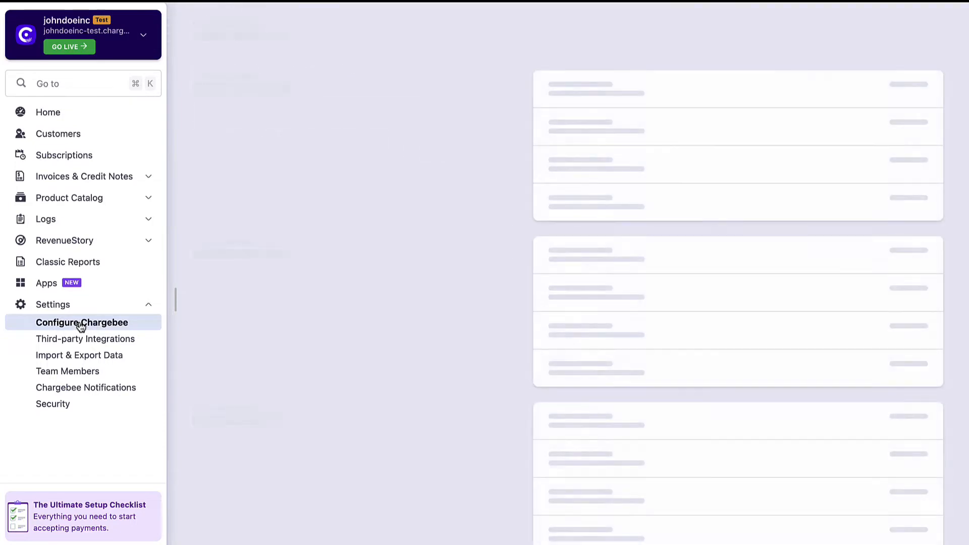
Enable multi-currency support in the site's currency settings
{"action": "left_click", "coordinate": [80, 322]}
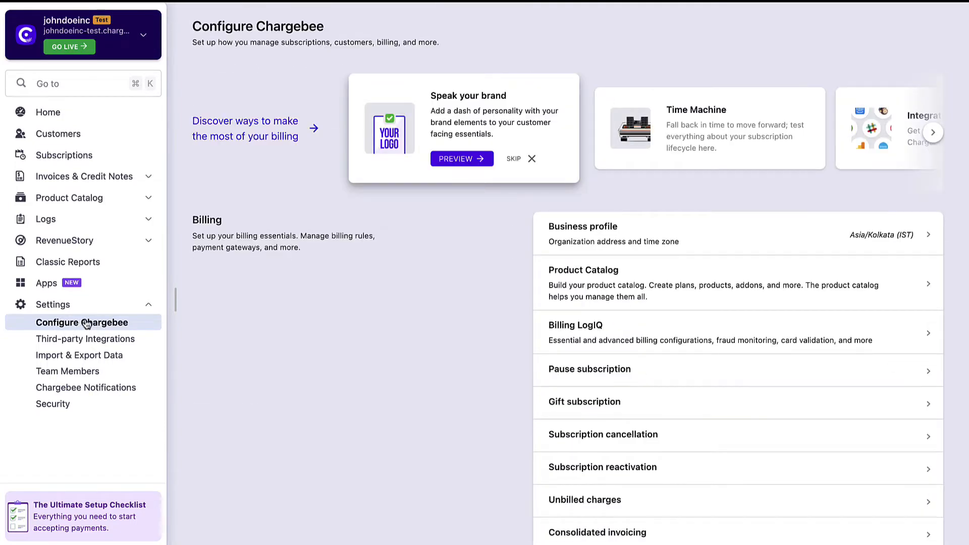
{"action": "scroll", "scroll_direction": "down", "scroll_amount": 3}
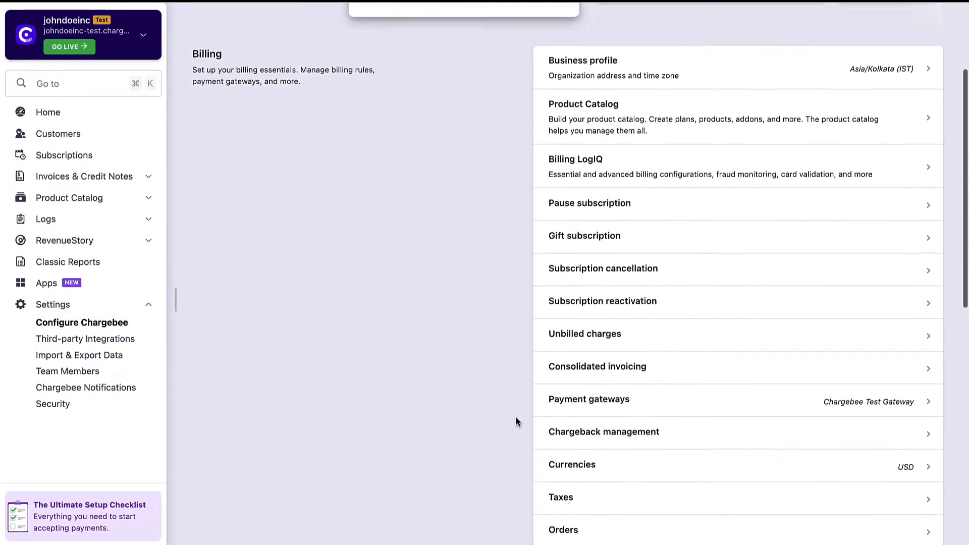
{"action": "left_click", "coordinate": [571, 464]}
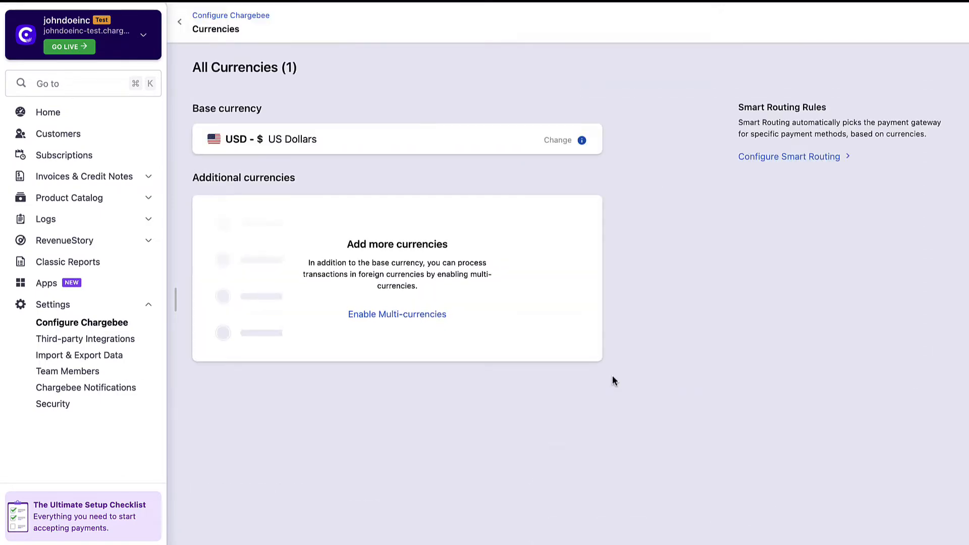
{"action": "mouse_move", "coordinate": [466, 144]}
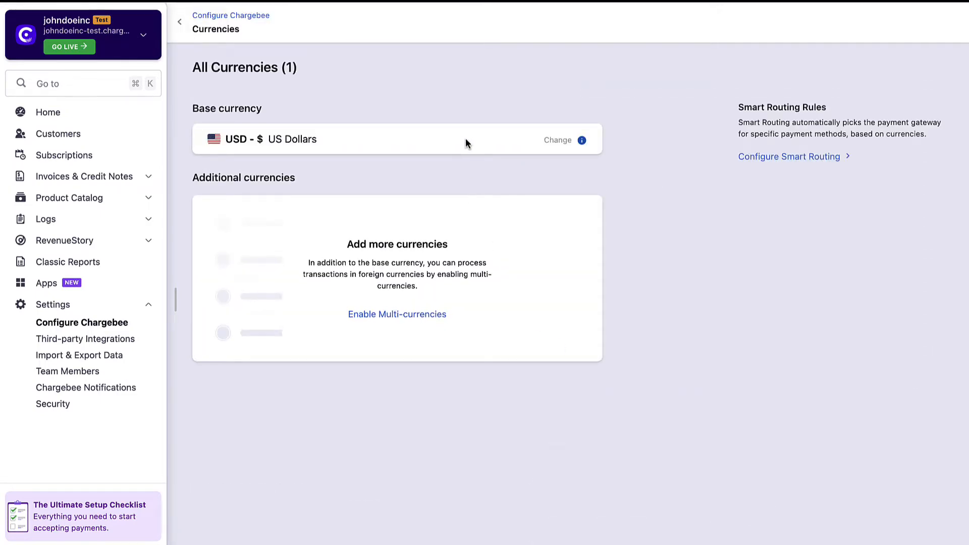
{"action": "left_click", "coordinate": [396, 314]}
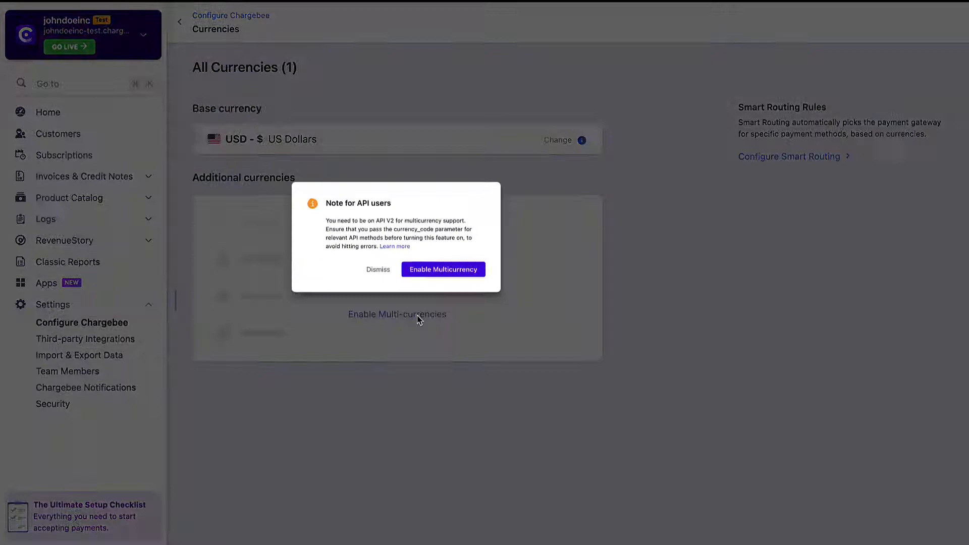
{"action": "left_click", "coordinate": [442, 269]}
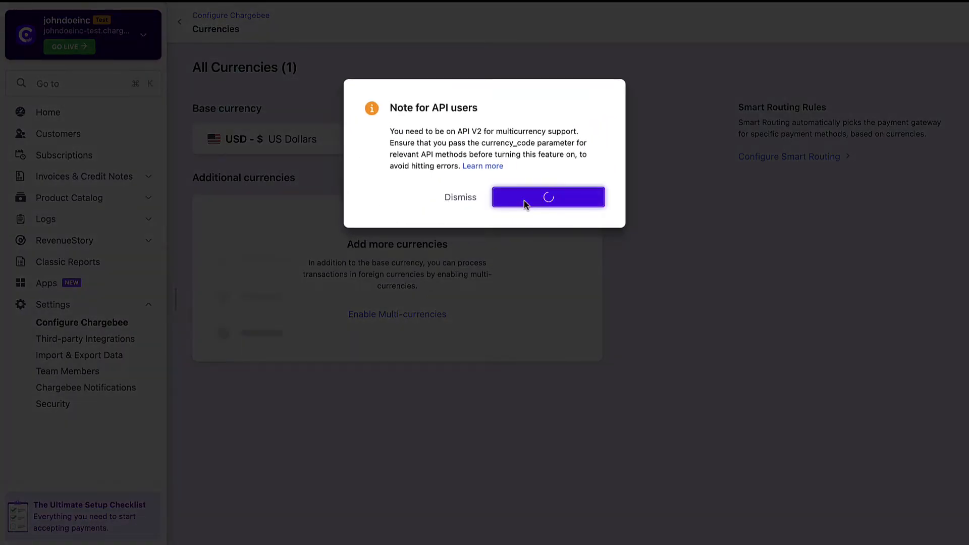
Start adding an additional currency and dismiss the currency choice without adding one
{"action": "left_click", "coordinate": [546, 197]}
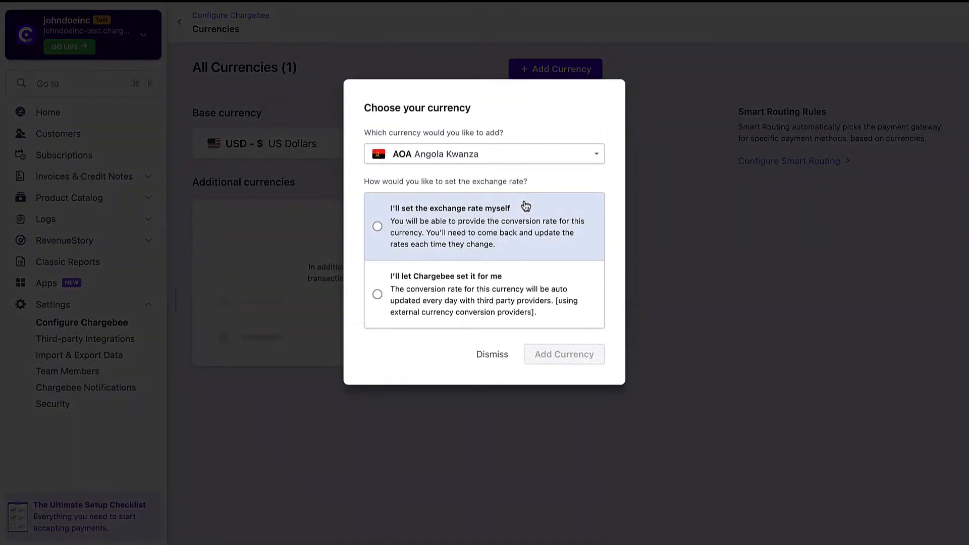
{"action": "left_click", "coordinate": [492, 354]}
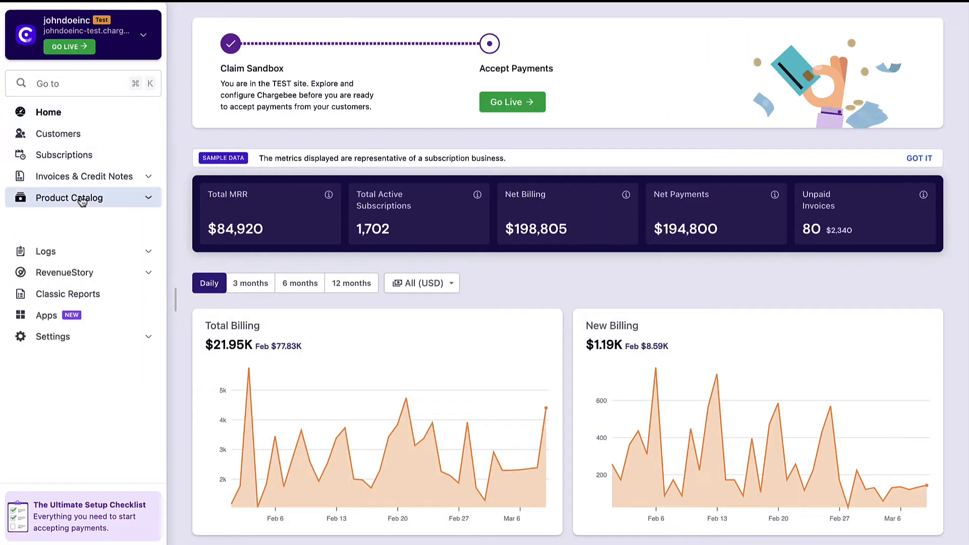
Create the HRMS product family with its name, ID and description from Product Families
{"action": "left_click", "coordinate": [70, 197]}
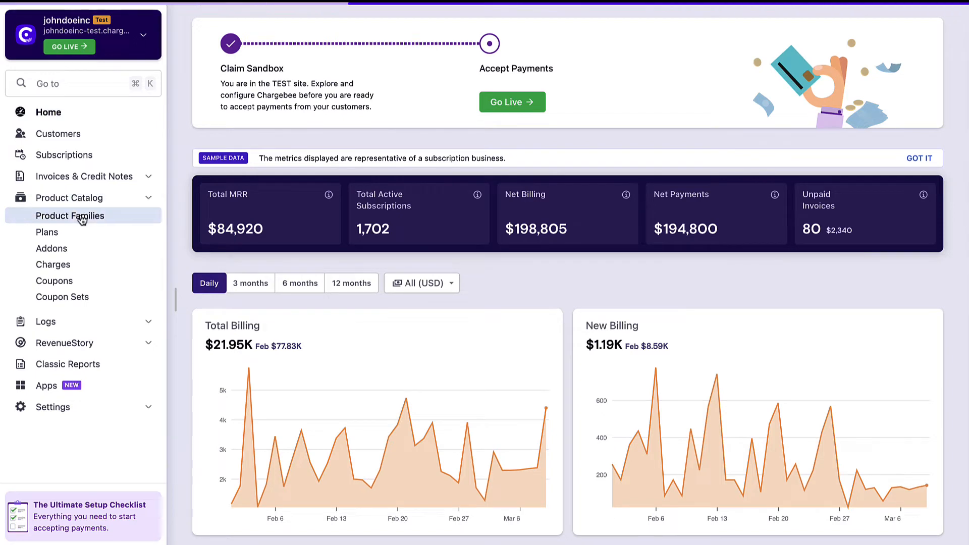
{"action": "left_click", "coordinate": [70, 216]}
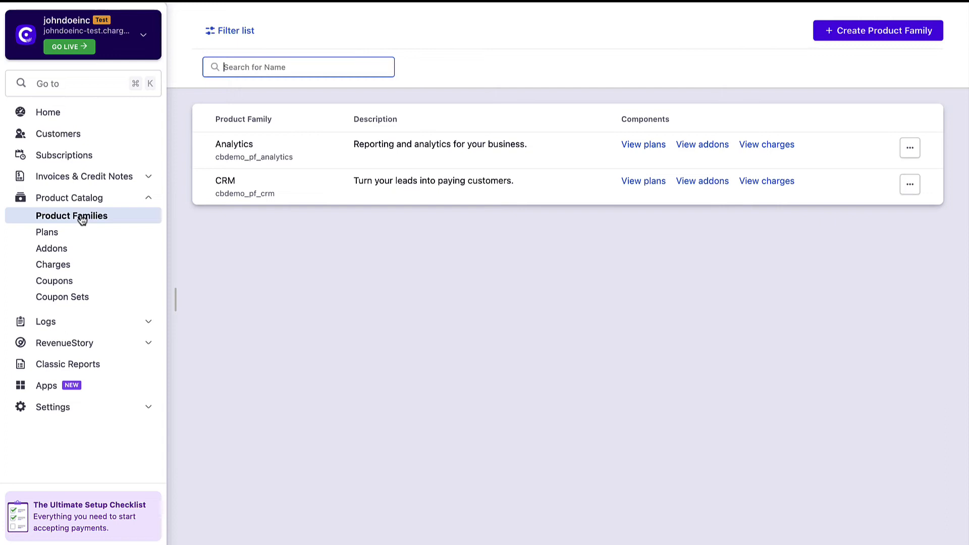
{"action": "mouse_move", "coordinate": [346, 205]}
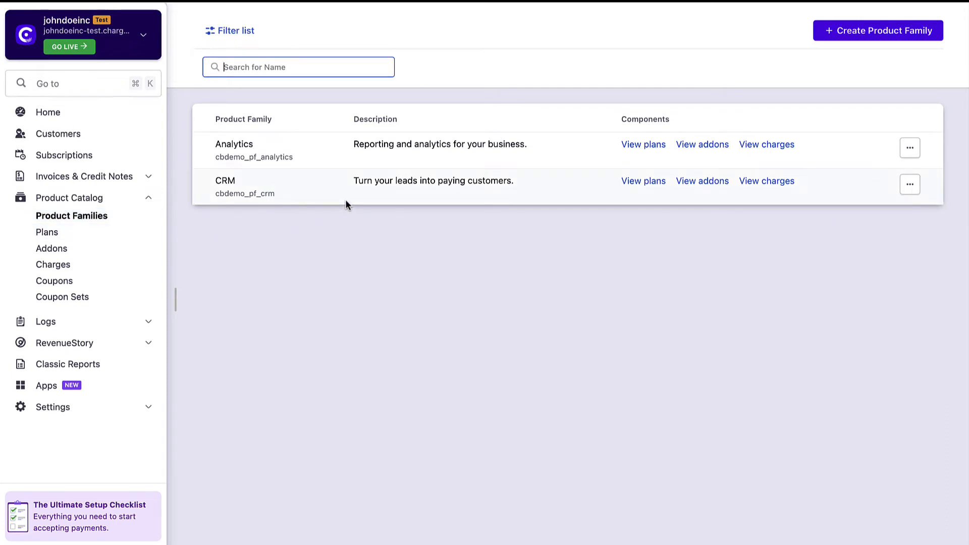
{"action": "mouse_move", "coordinate": [864, 41]}
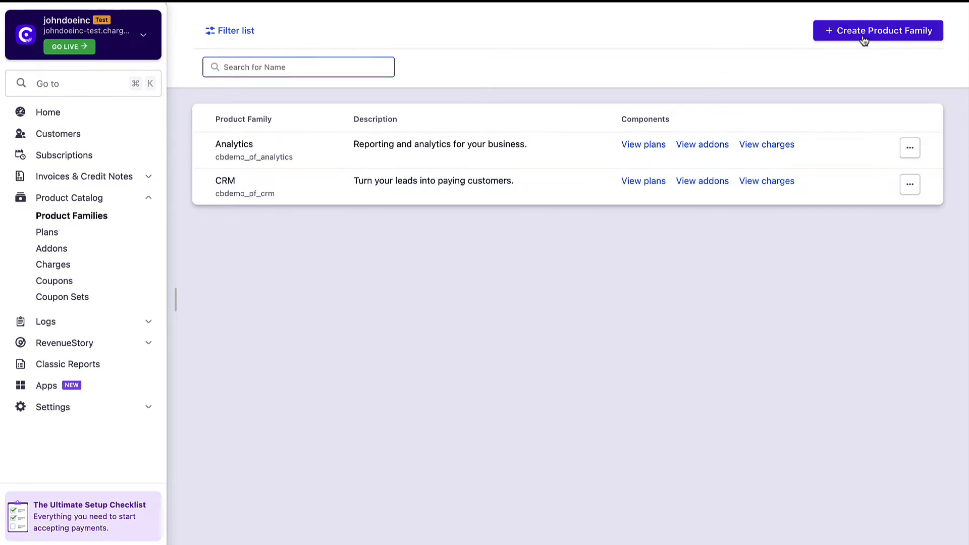
{"action": "left_click", "coordinate": [877, 31]}
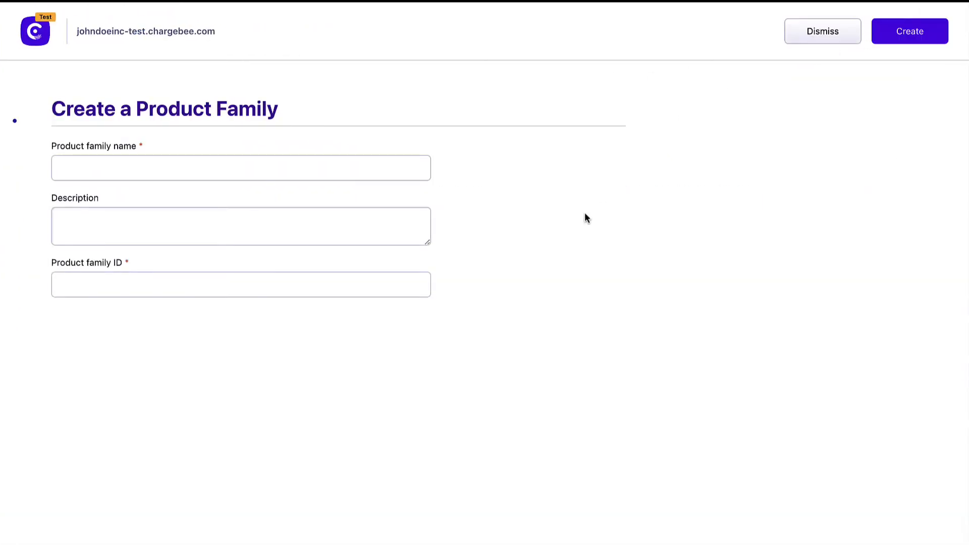
{"action": "left_click", "coordinate": [909, 31]}
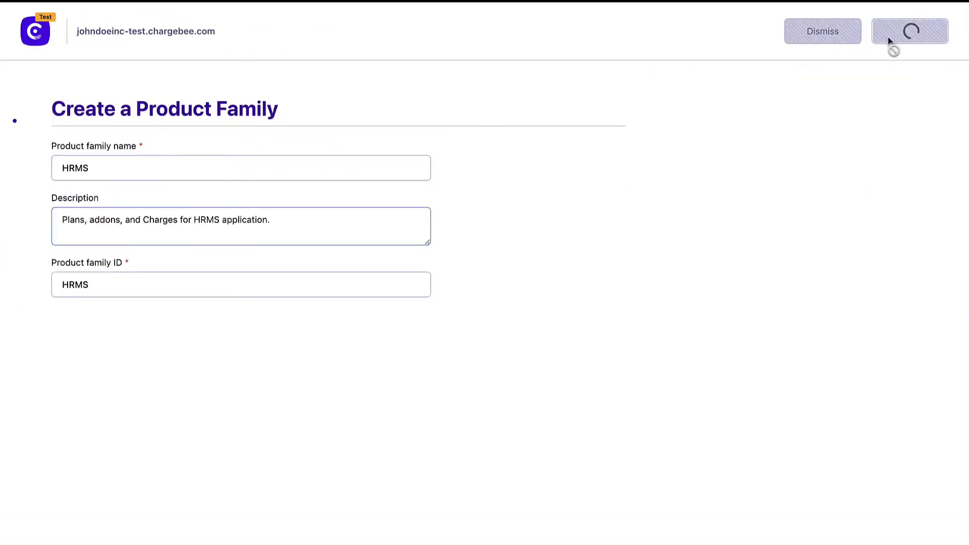
{"action": "left_click", "coordinate": [909, 32]}
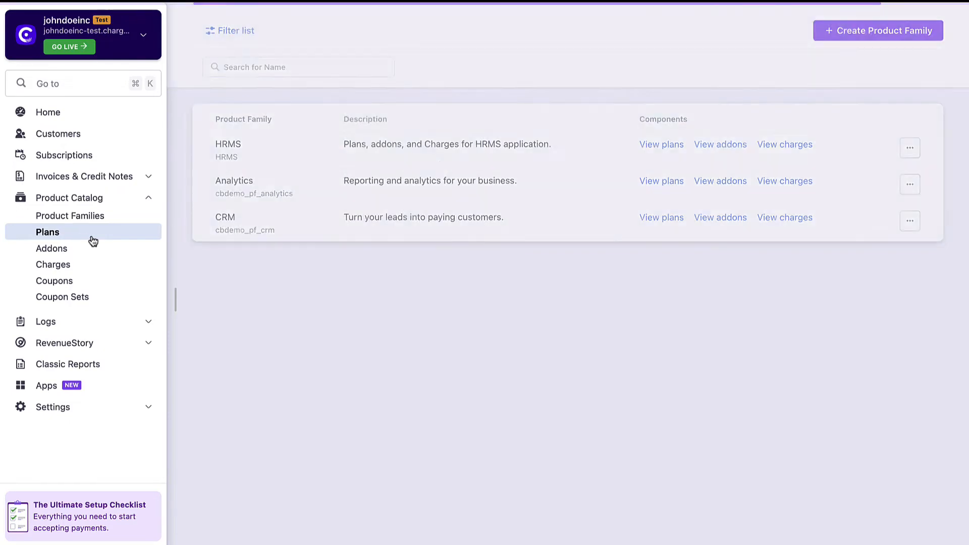
Create the Professional plan assigned to the CRM product family
{"action": "left_click", "coordinate": [47, 232]}
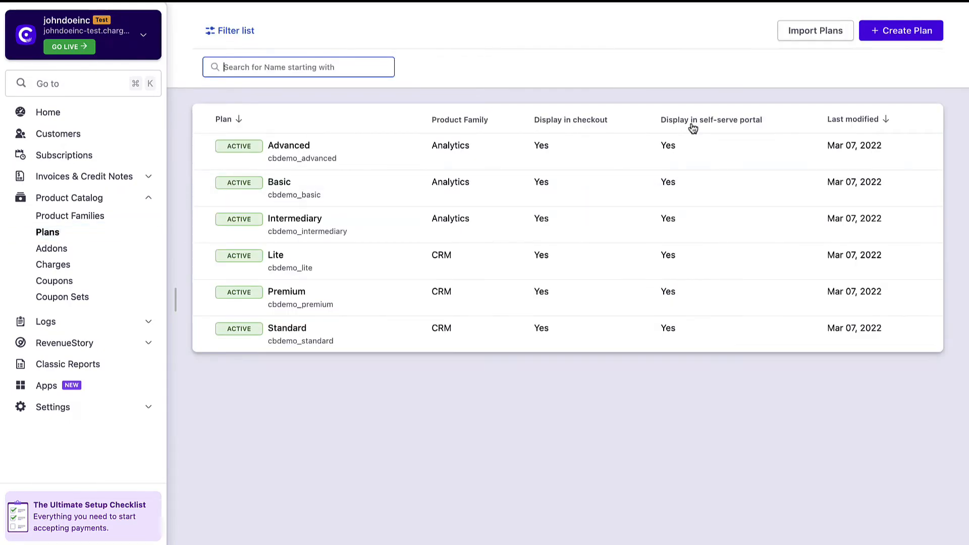
{"action": "left_click", "coordinate": [899, 30]}
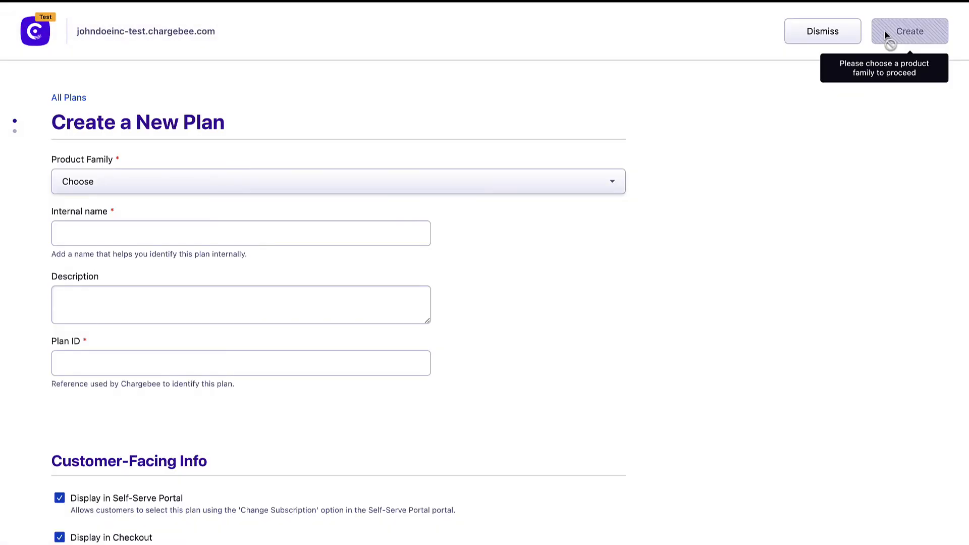
{"action": "left_click", "coordinate": [338, 180]}
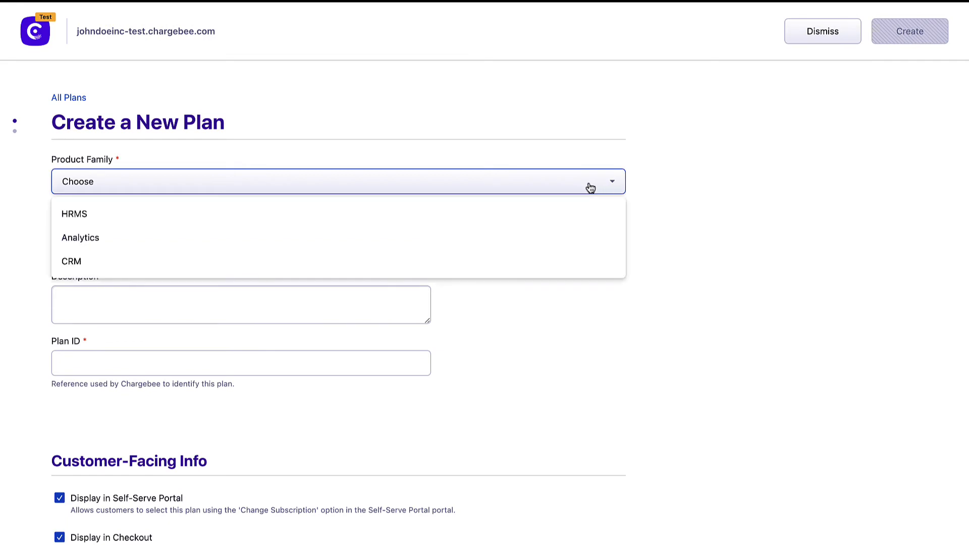
{"action": "left_click", "coordinate": [70, 261]}
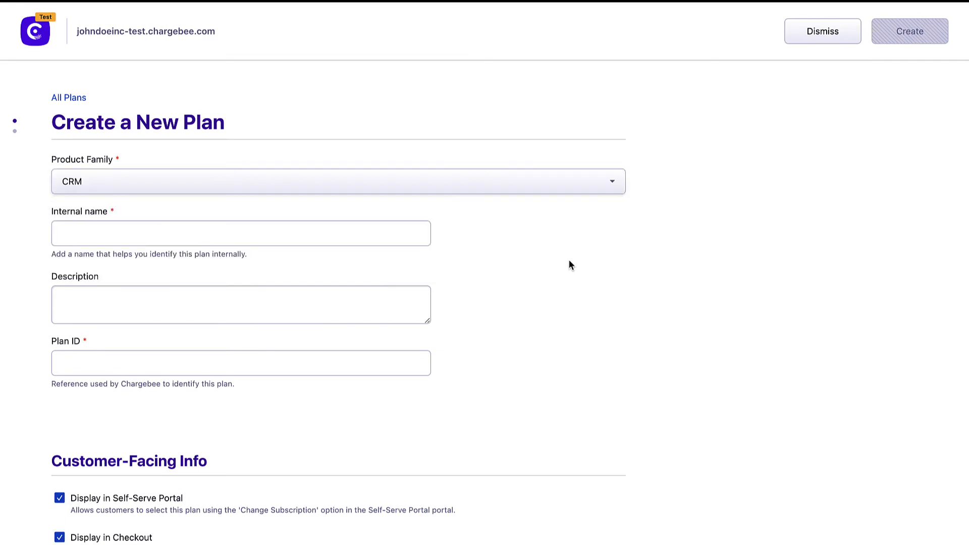
{"action": "left_click", "coordinate": [909, 31]}
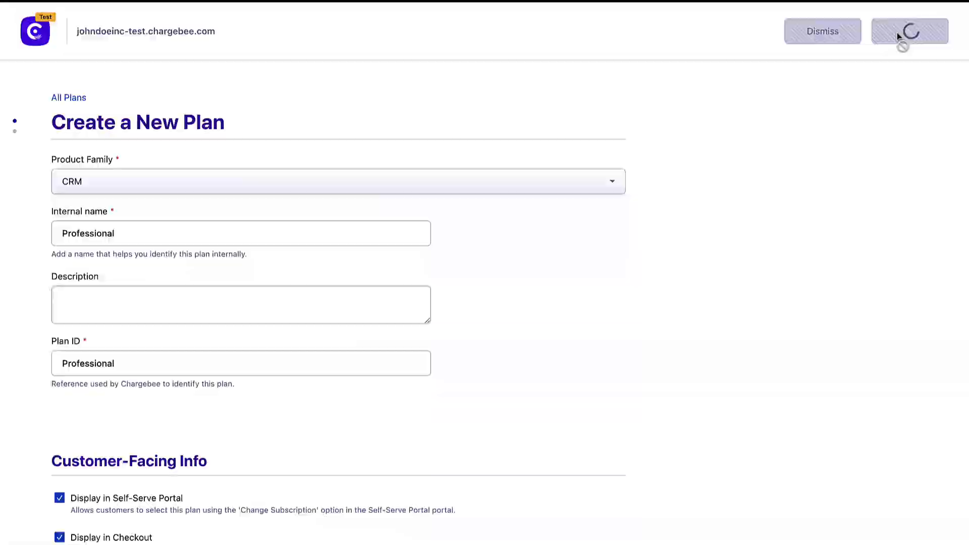
{"action": "left_click", "coordinate": [909, 31]}
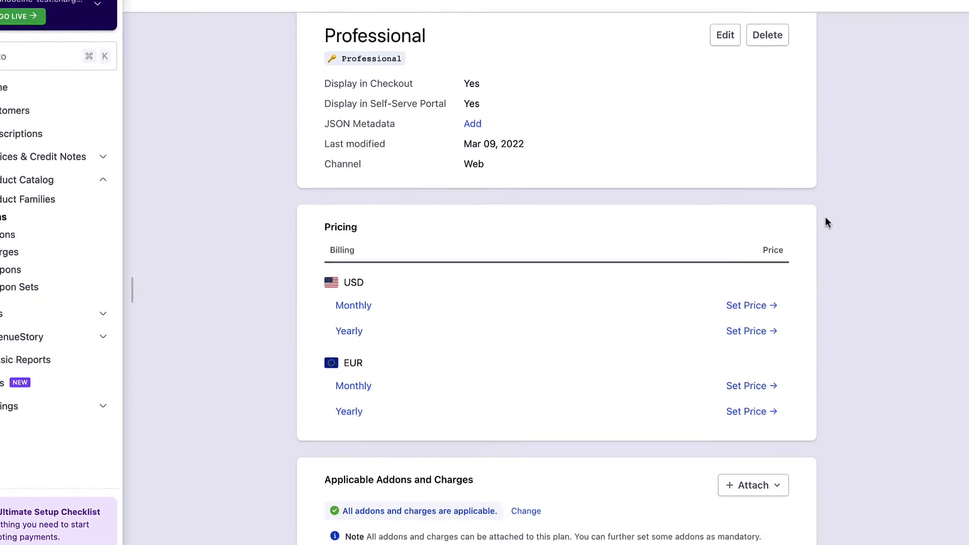
Set the plan's USD monthly price point to 100
{"action": "scroll", "scroll_direction": "down", "scroll_amount": 3}
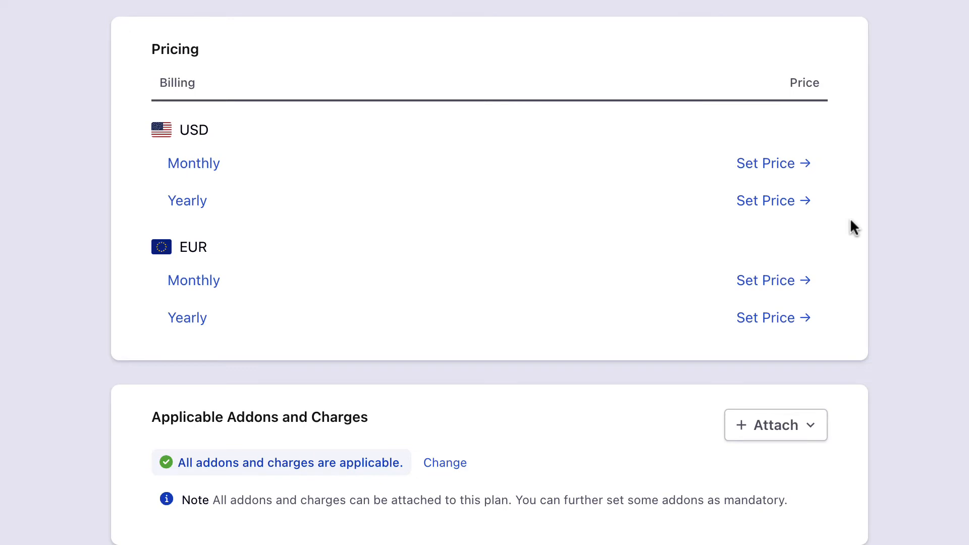
{"action": "mouse_move", "coordinate": [766, 216]}
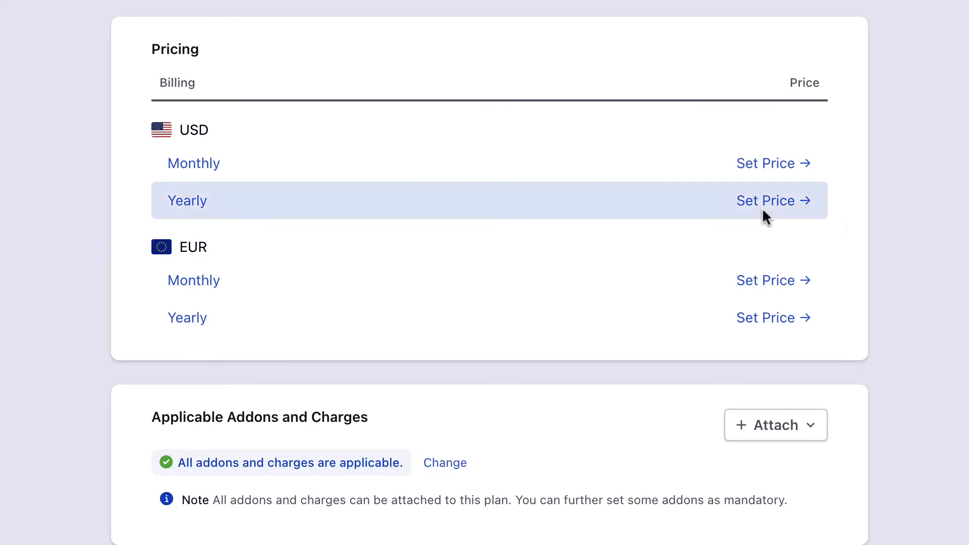
{"action": "left_click", "coordinate": [765, 163]}
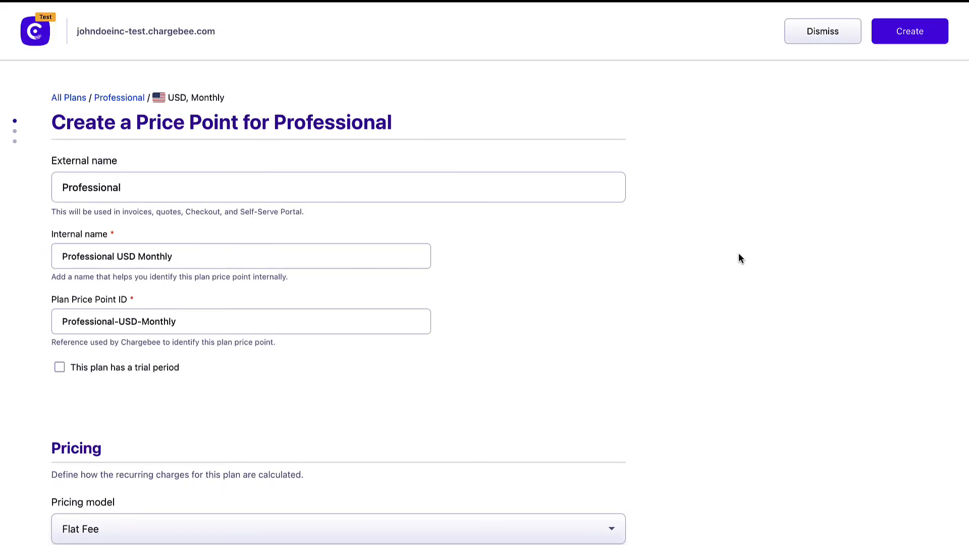
{"action": "scroll", "scroll_direction": "down", "scroll_amount": 3}
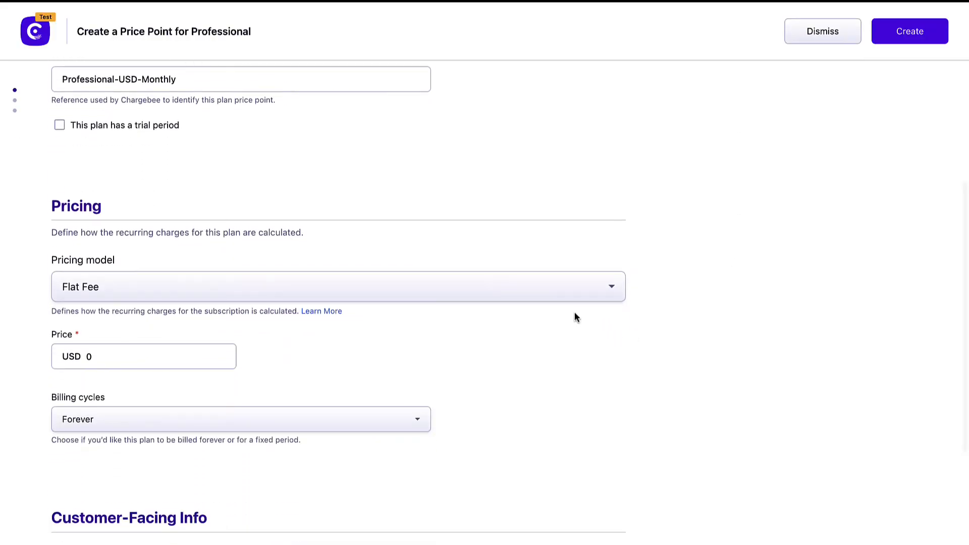
{"action": "left_click", "coordinate": [909, 32]}
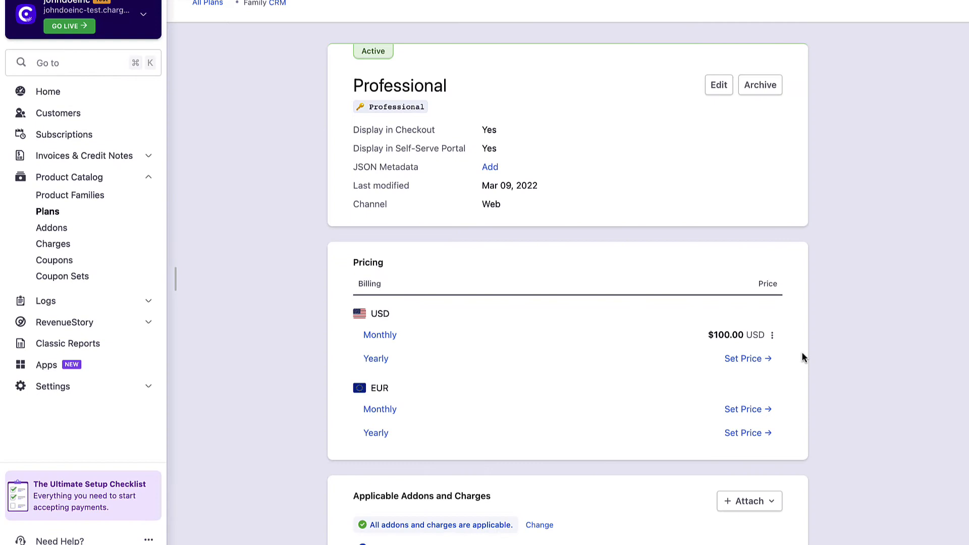
{"action": "mouse_move", "coordinate": [76, 232]}
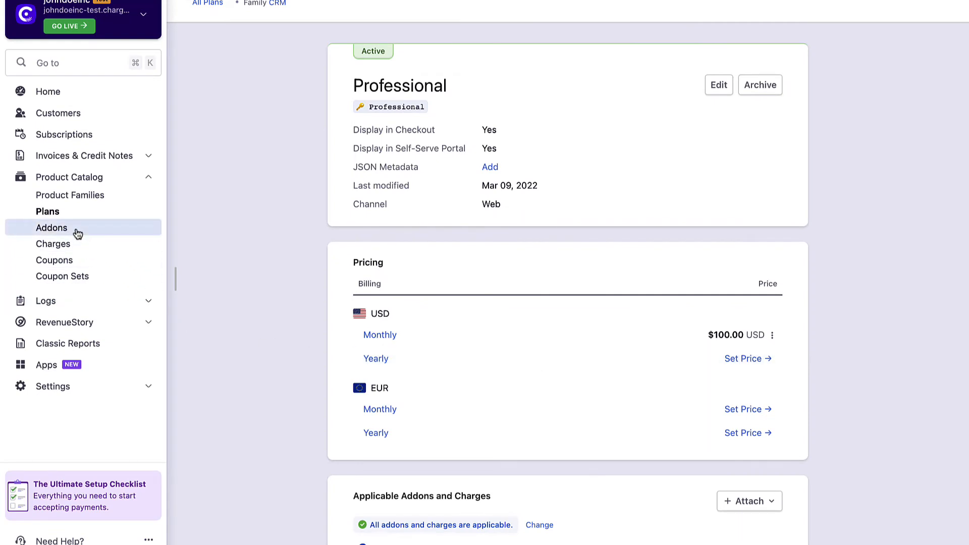
Browse the CRM and Analytics addons and the $500.00 Implementation Charge, then head to coupons
{"action": "left_click", "coordinate": [52, 227]}
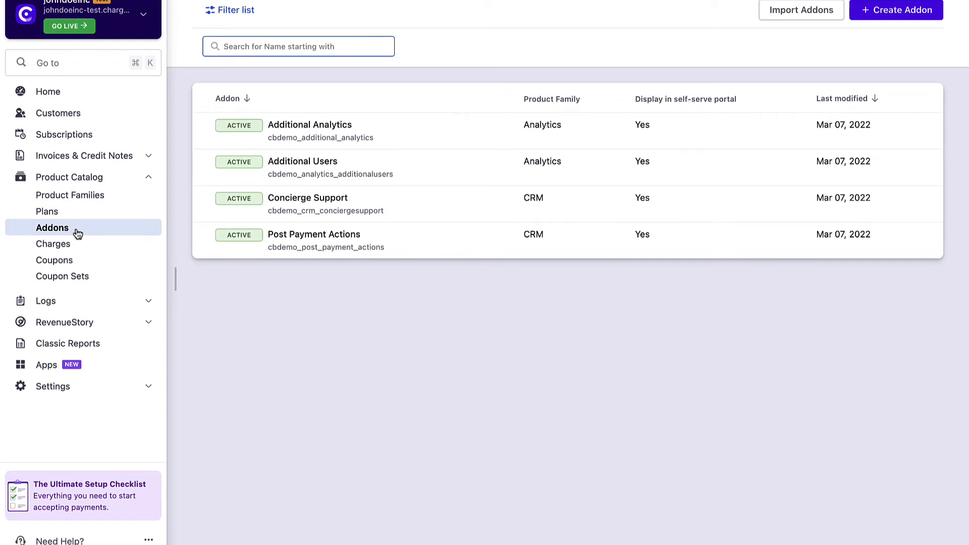
{"action": "left_click", "coordinate": [53, 243]}
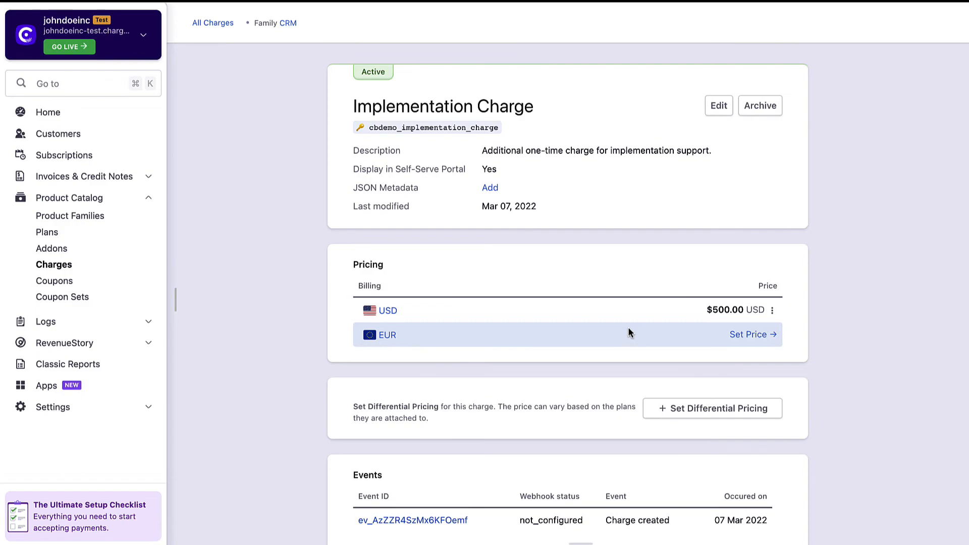
{"action": "left_click", "coordinate": [54, 281]}
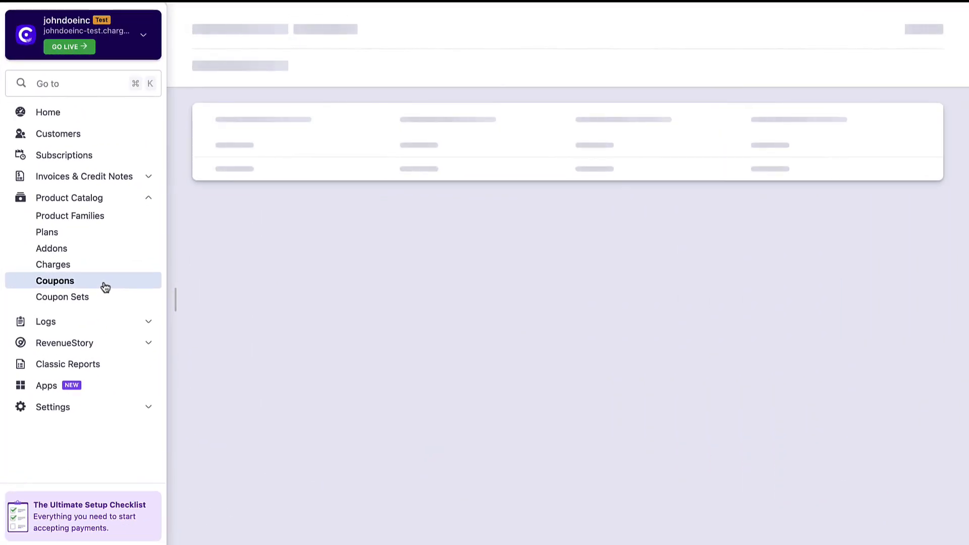
Create the Happy Christmas coupon: 20% off, one time, valid till 2022-03-31, max 100 redemptions
{"action": "left_click", "coordinate": [54, 280]}
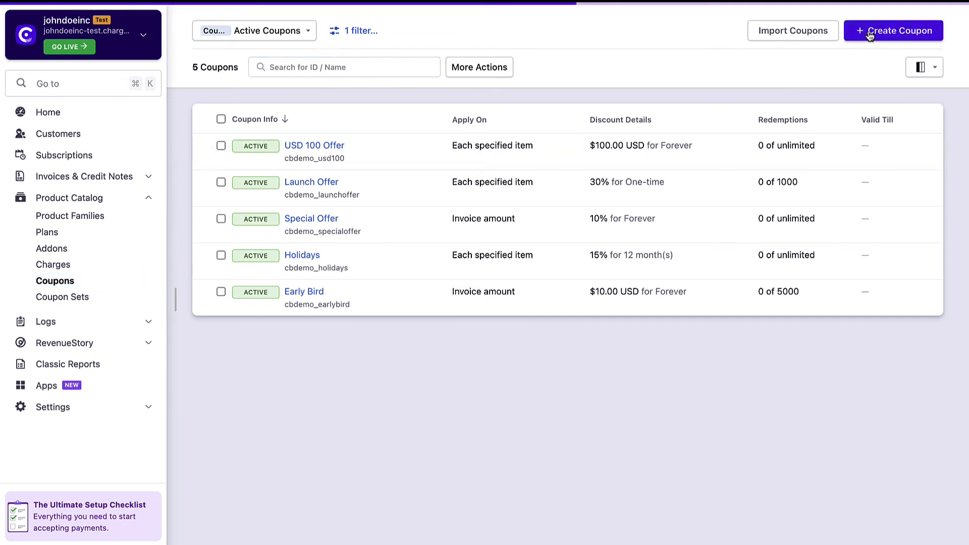
{"action": "left_click", "coordinate": [890, 30]}
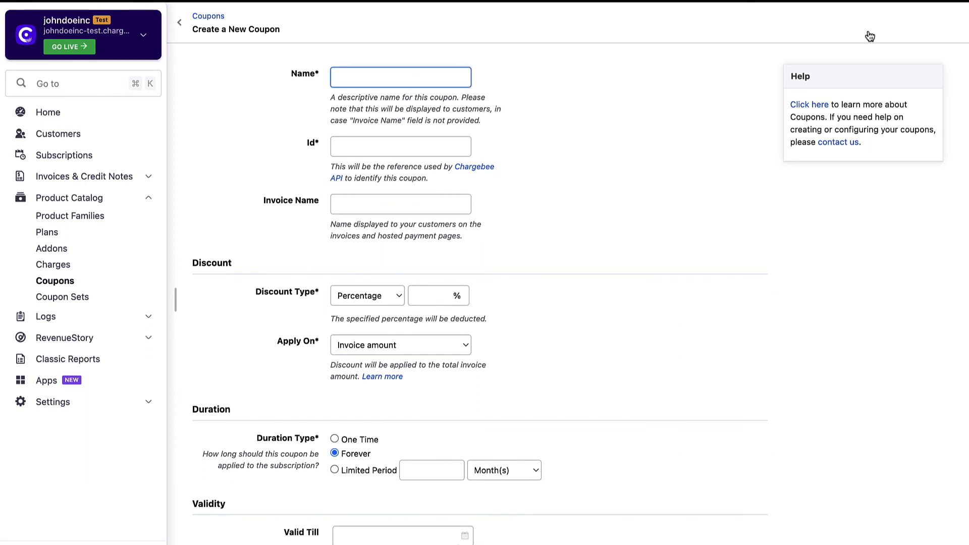
{"action": "left_click", "coordinate": [367, 296]}
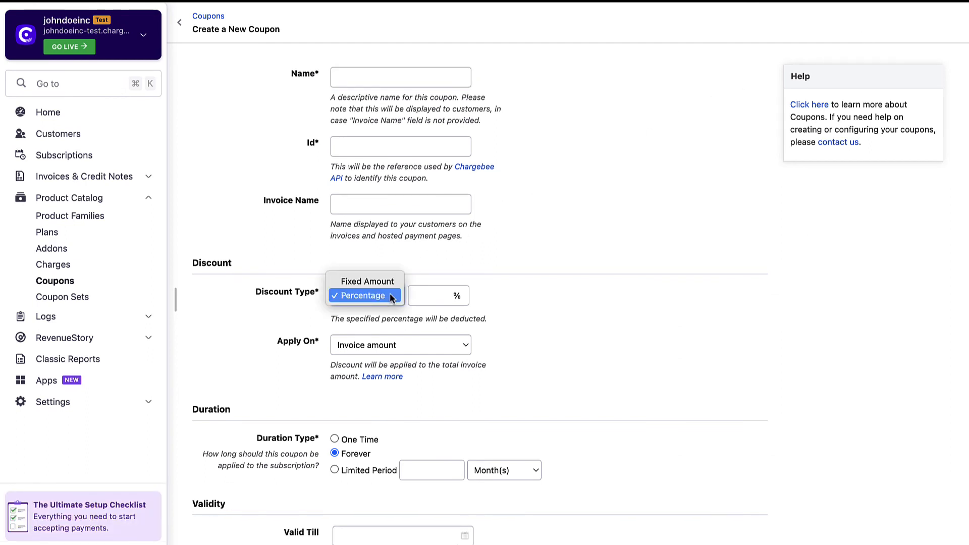
{"action": "mouse_move", "coordinate": [437, 325]}
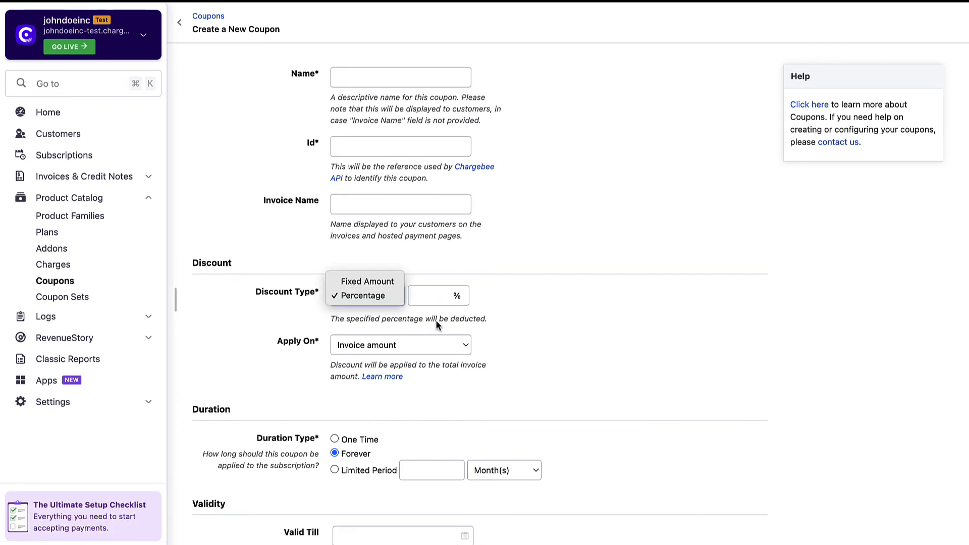
{"action": "left_click", "coordinate": [401, 344]}
{"action": "type", "text": "100"}
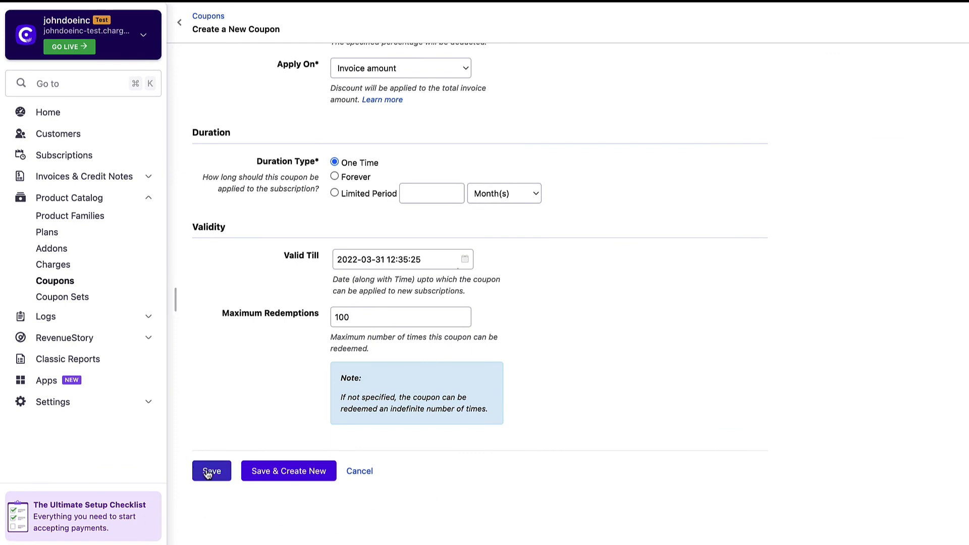
{"action": "left_click", "coordinate": [211, 470]}
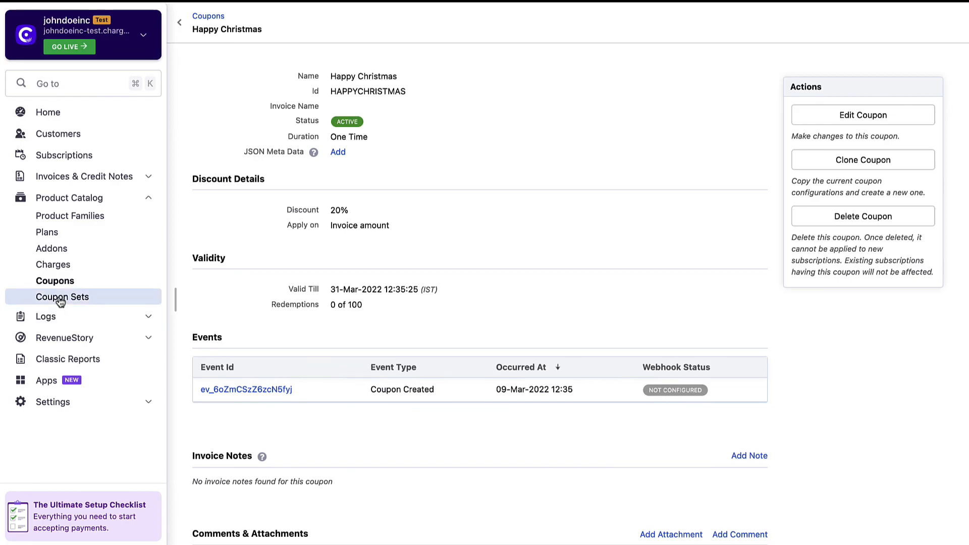
View the empty coupon sets page
{"action": "left_click", "coordinate": [63, 296]}
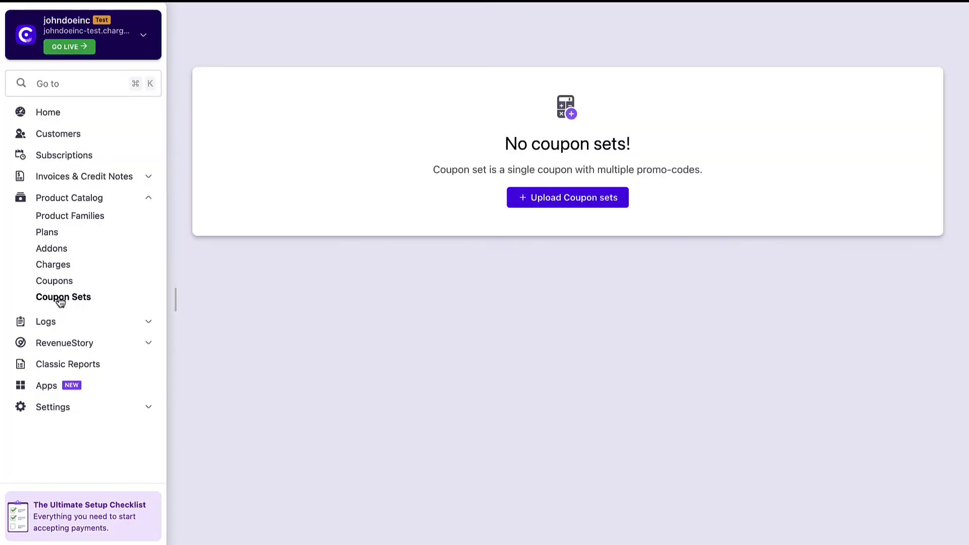